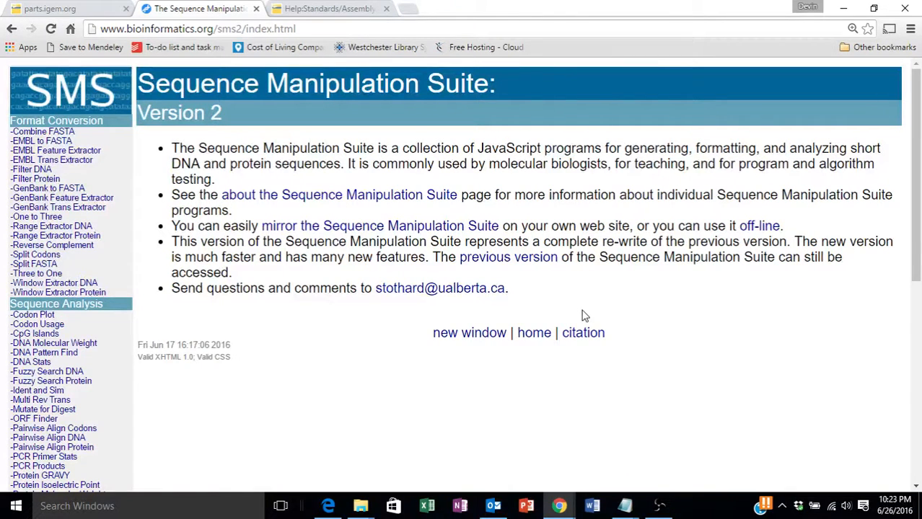
mouse_move(547, 302)
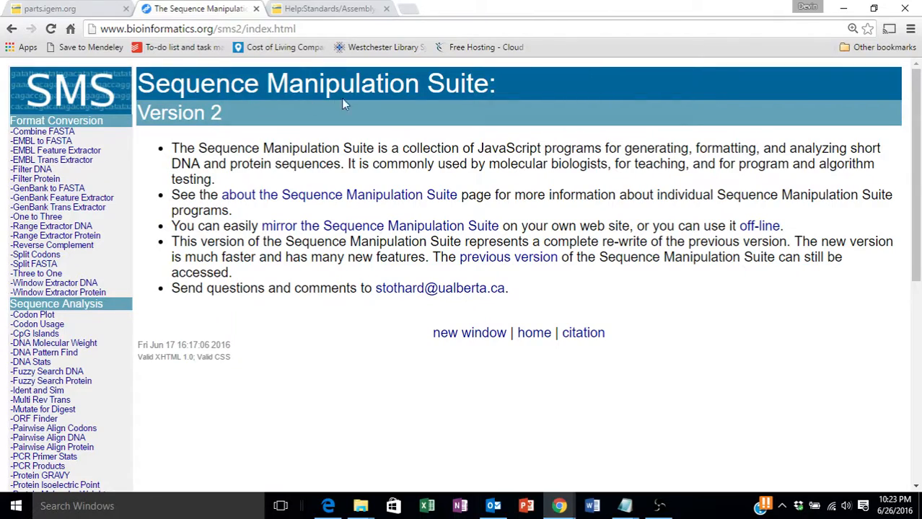
mouse_move(541, 304)
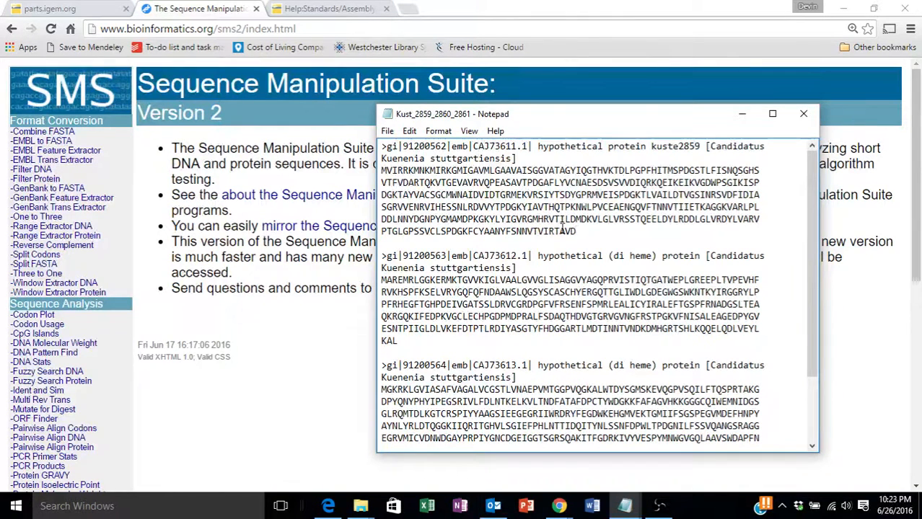
Copy the first hypothetical protein sequence from the Kuenenia notes and close Notepad.
click(576, 231)
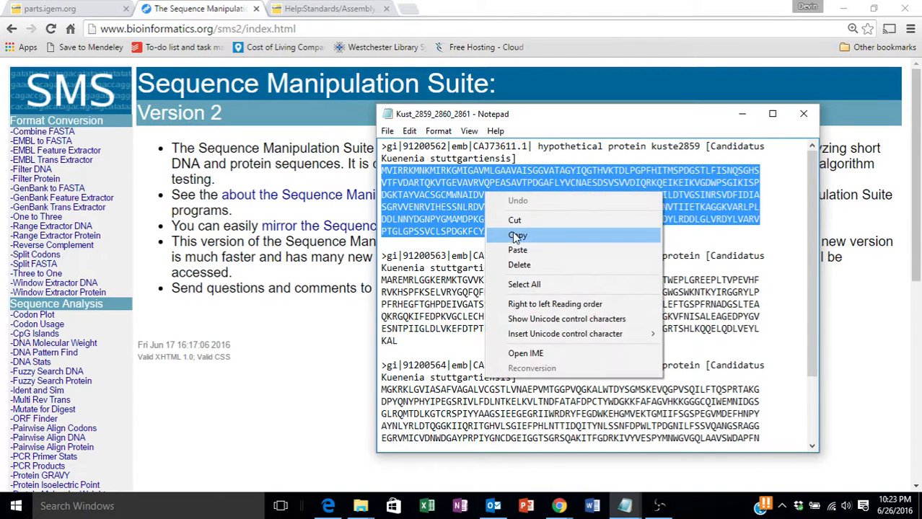
click(517, 235)
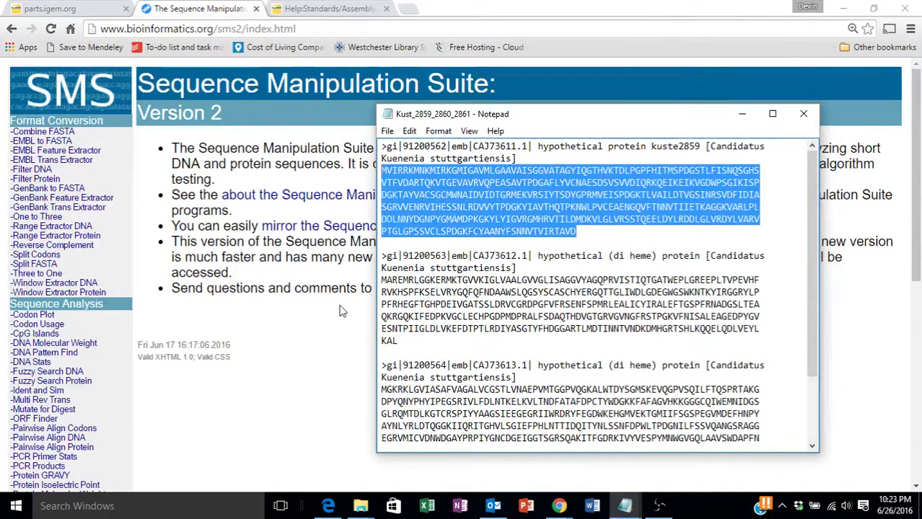
click(802, 112)
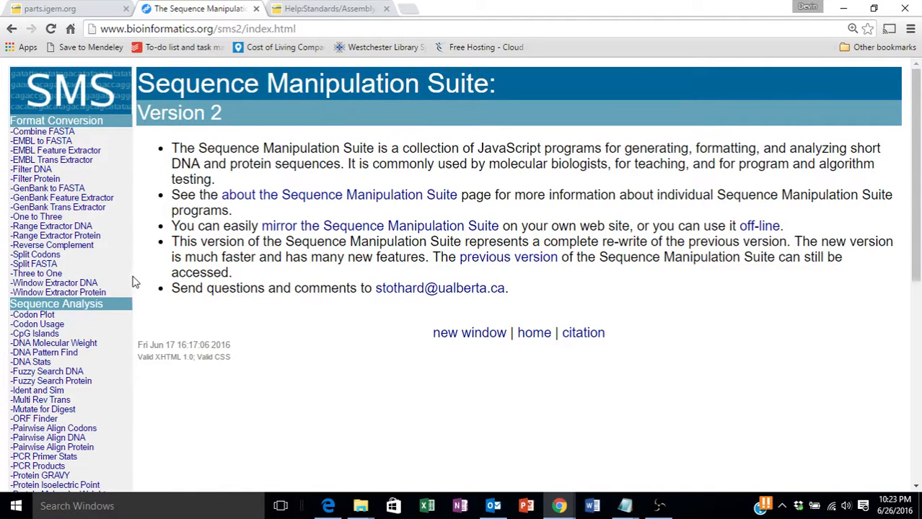
Choose Reverse Translate from the sidebar to receive the copied protein sequence.
scroll(down, 3)
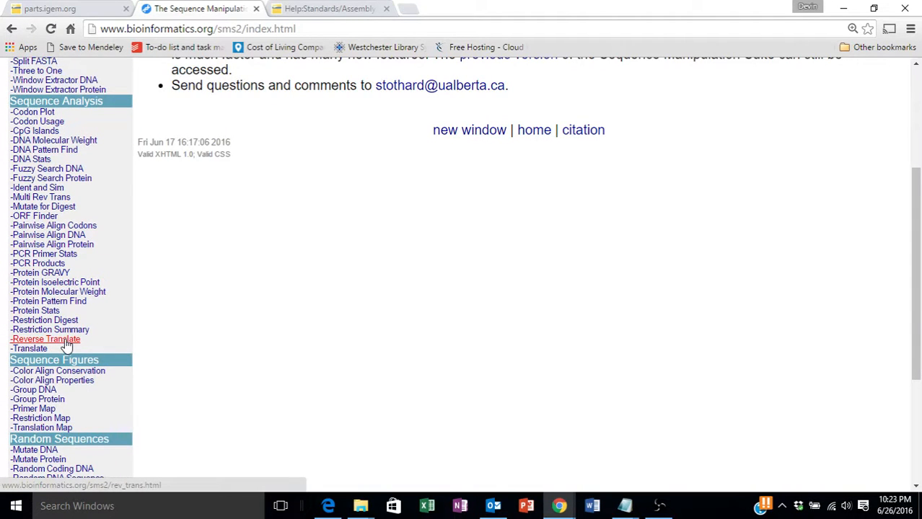
click(44, 339)
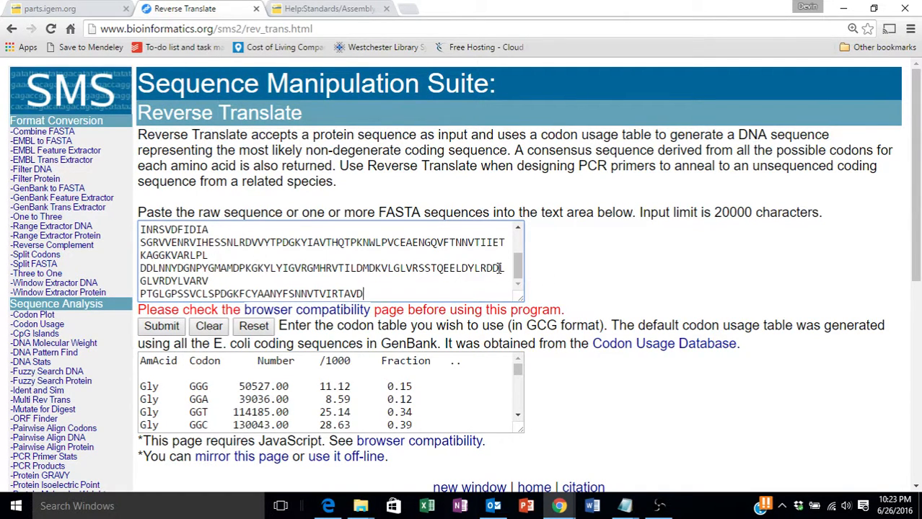
mouse_move(537, 271)
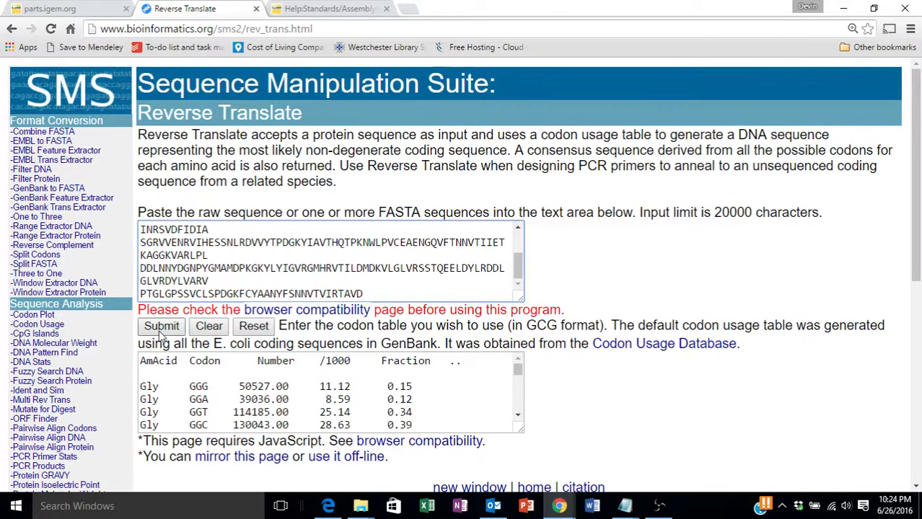
click(161, 326)
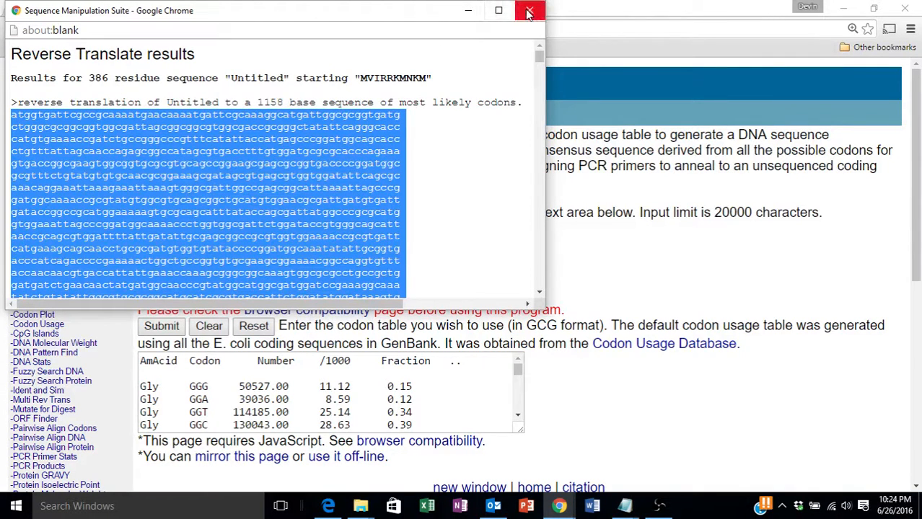
mouse_move(529, 10)
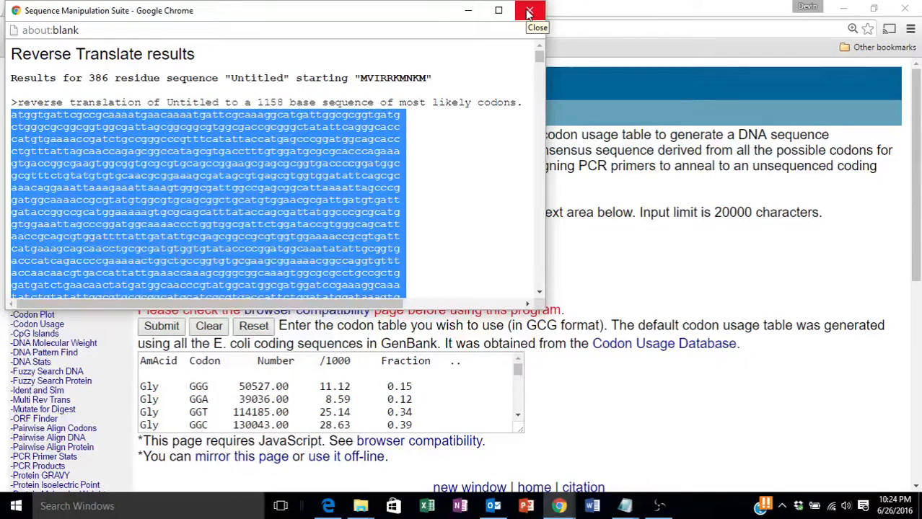
click(528, 10)
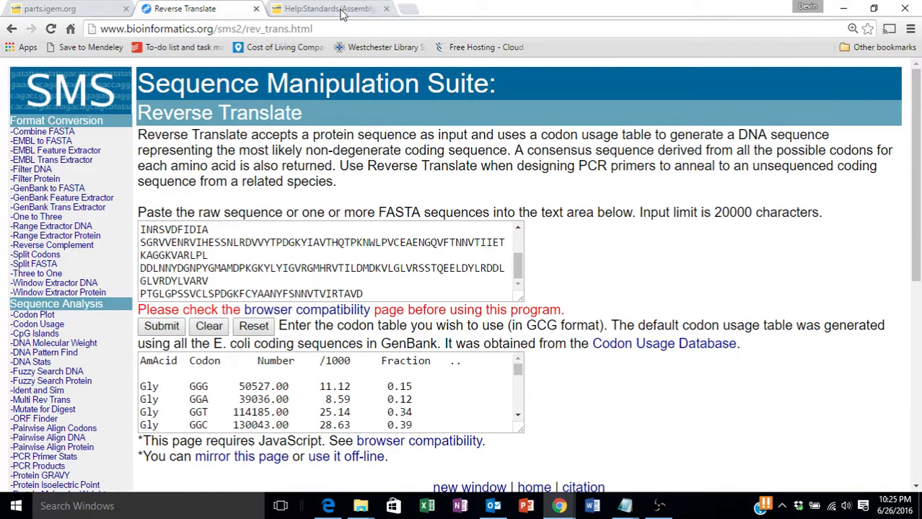
mouse_move(328, 9)
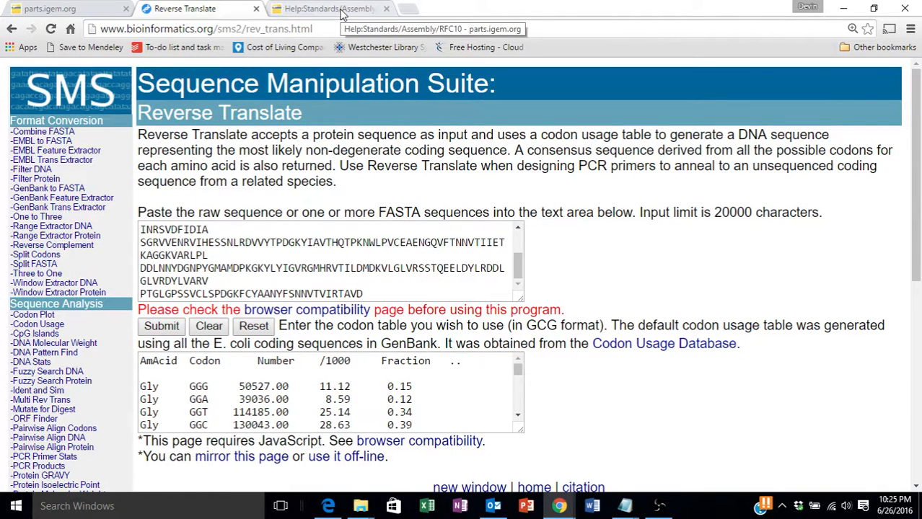
View the RFC10 illegal sites table listing EcoRI, XbaI, SpeI, PstI and NotI gcggccgc.
click(328, 9)
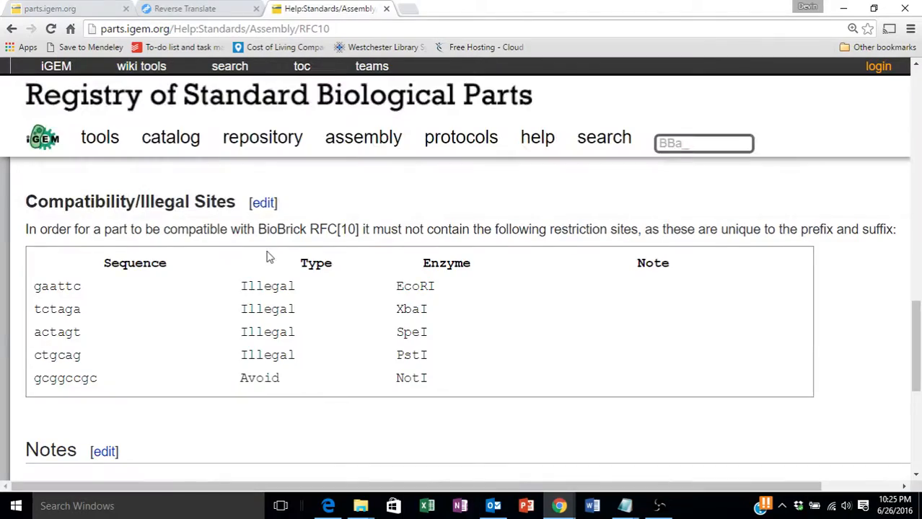
scroll(up, 3)
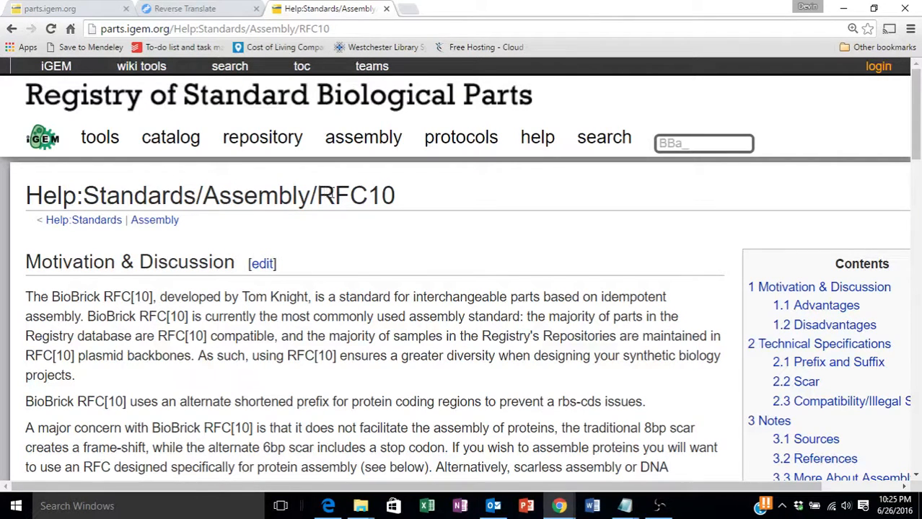
scroll(down, 3)
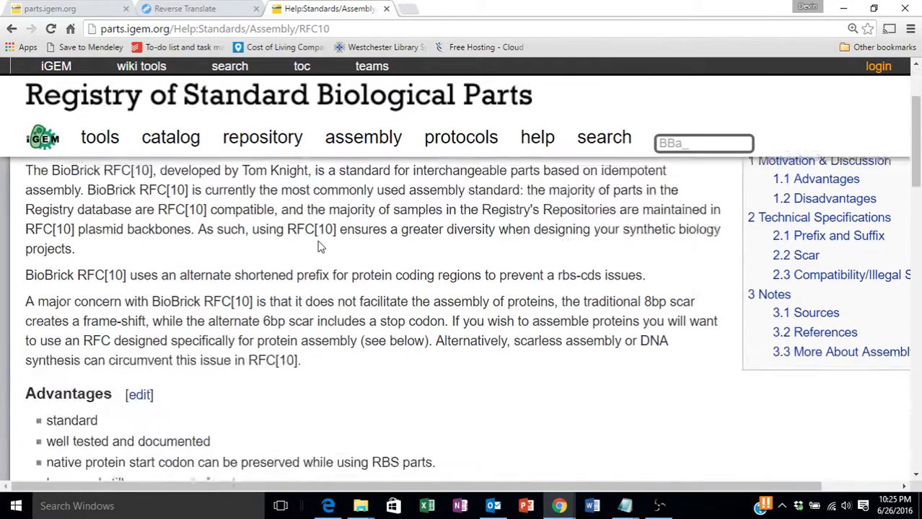
scroll(down, 3)
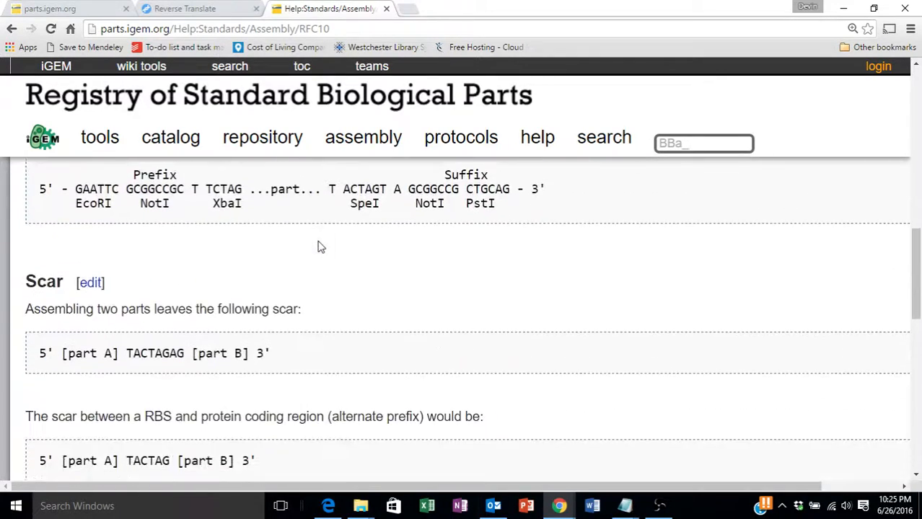
scroll(down, 3)
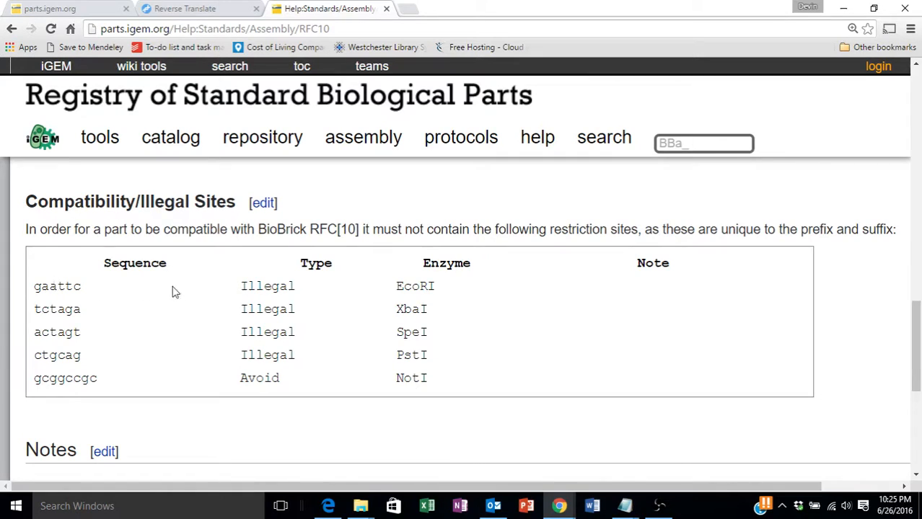
mouse_move(421, 378)
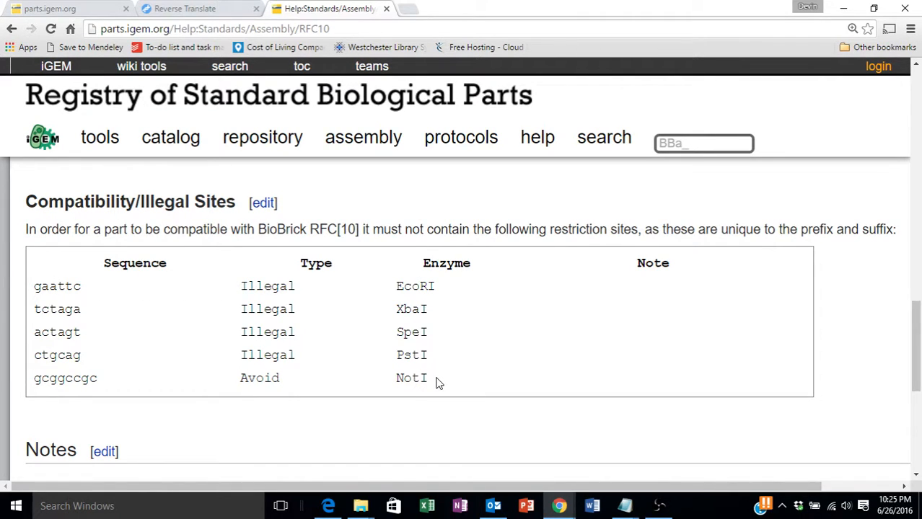
mouse_move(107, 300)
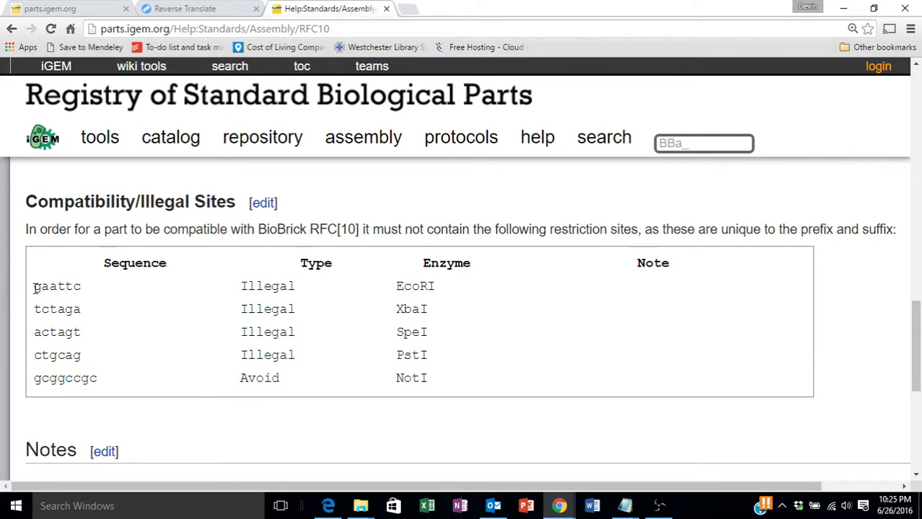
drag(35, 285, 59, 286)
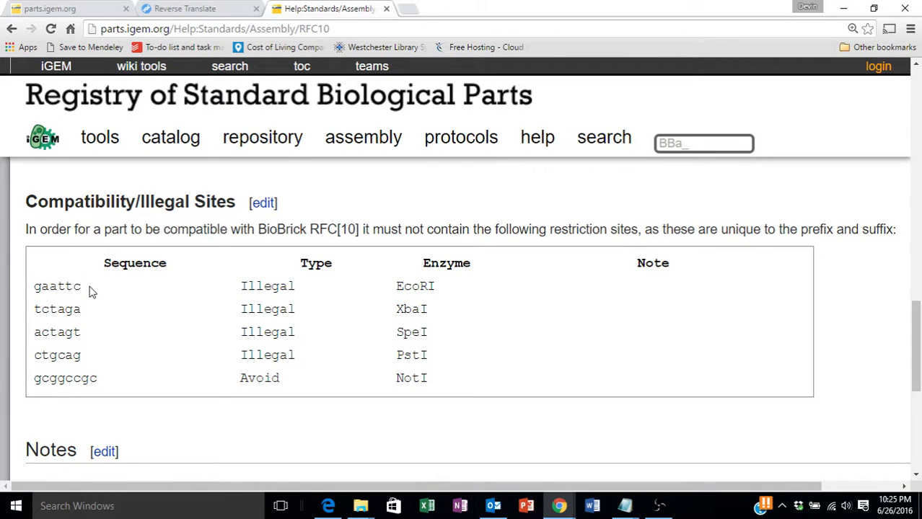
mouse_move(36, 286)
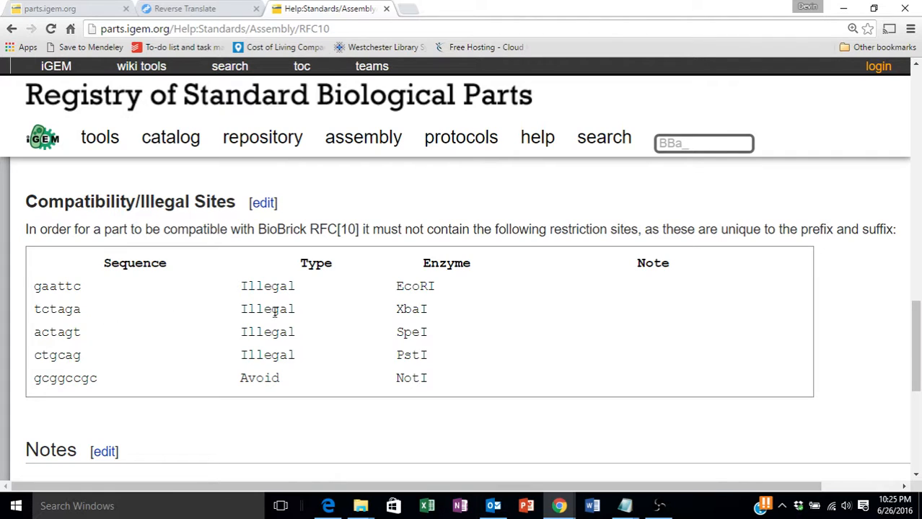
mouse_move(416, 286)
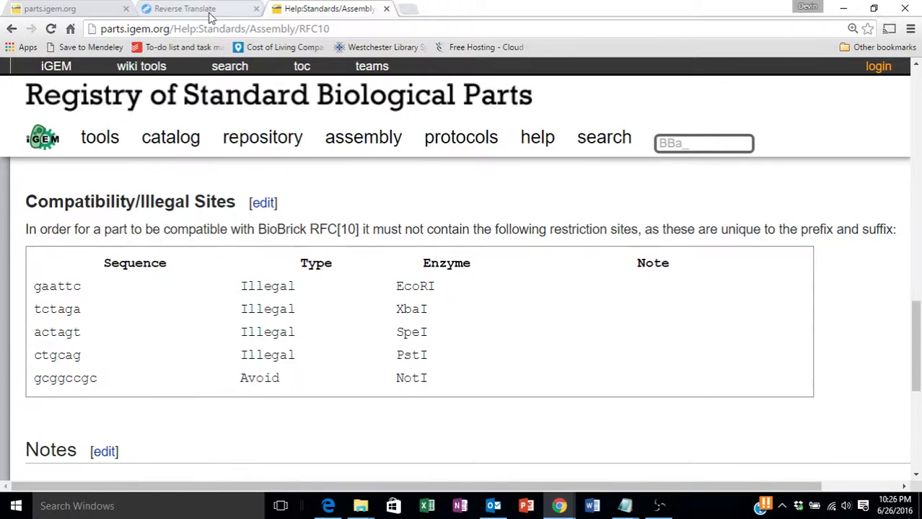
Return from RFC10 to the suite and switch to the Restriction Map tool.
click(184, 9)
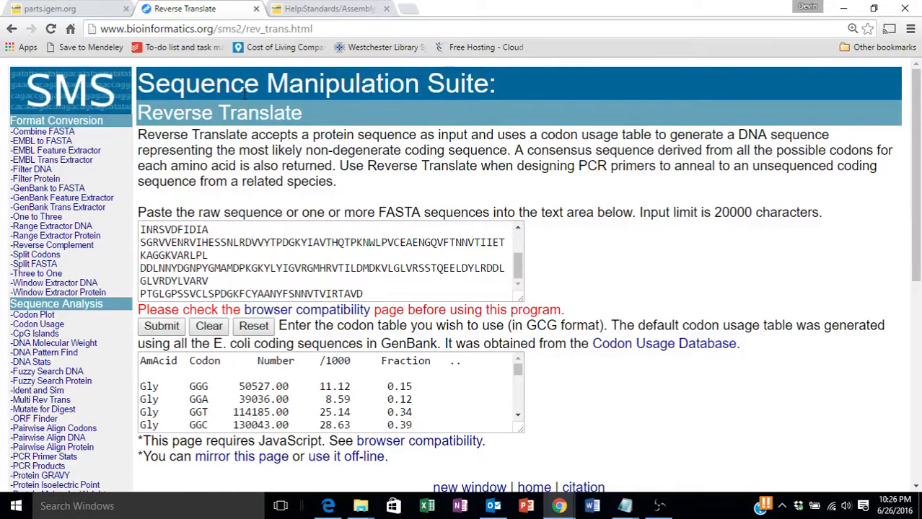
scroll(down, 3)
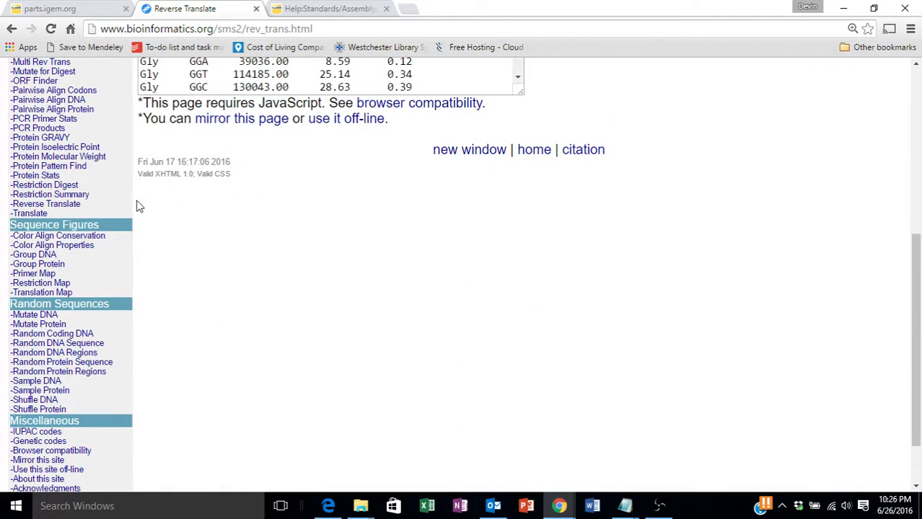
mouse_move(49, 193)
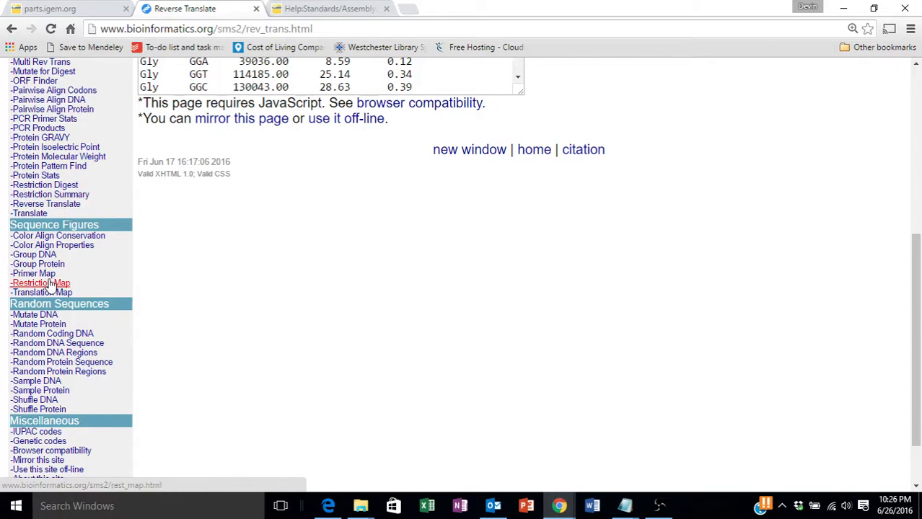
click(40, 282)
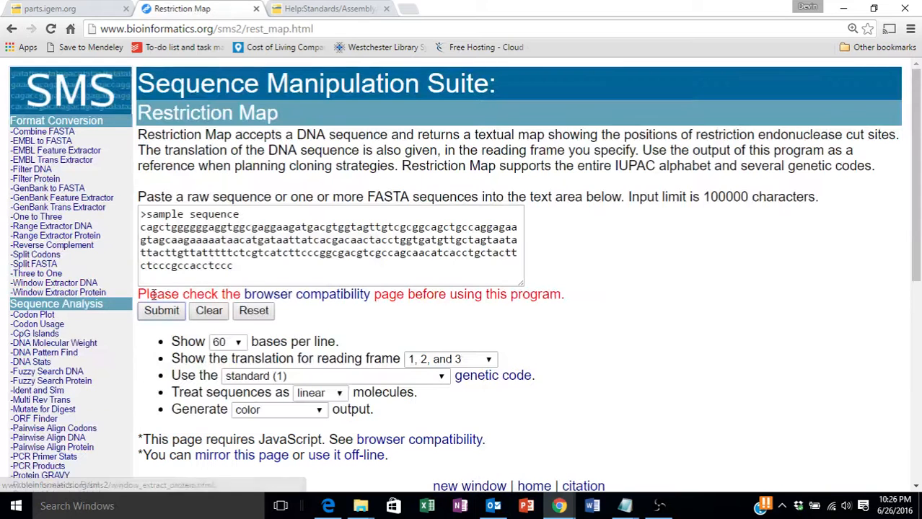
Replace the sample text with the reverse-translated DNA and set translation to reading frame 1.
click(208, 310)
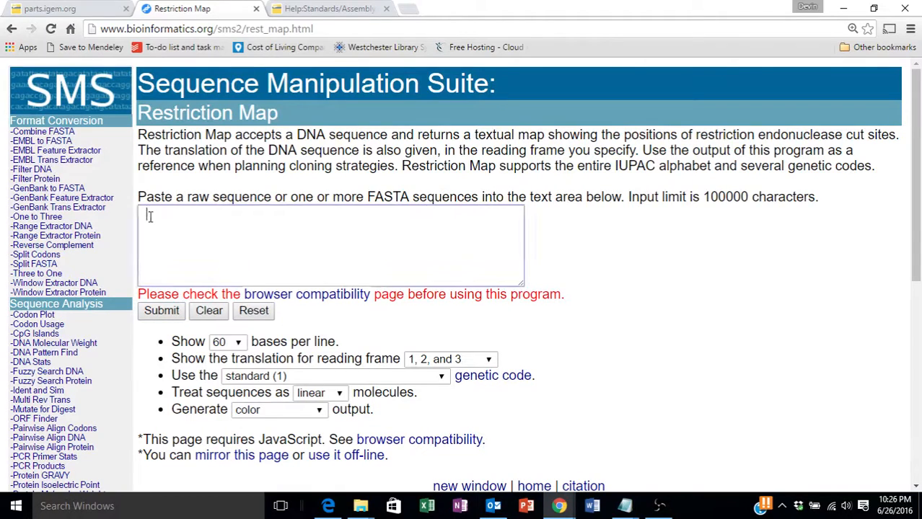
right_click(217, 238)
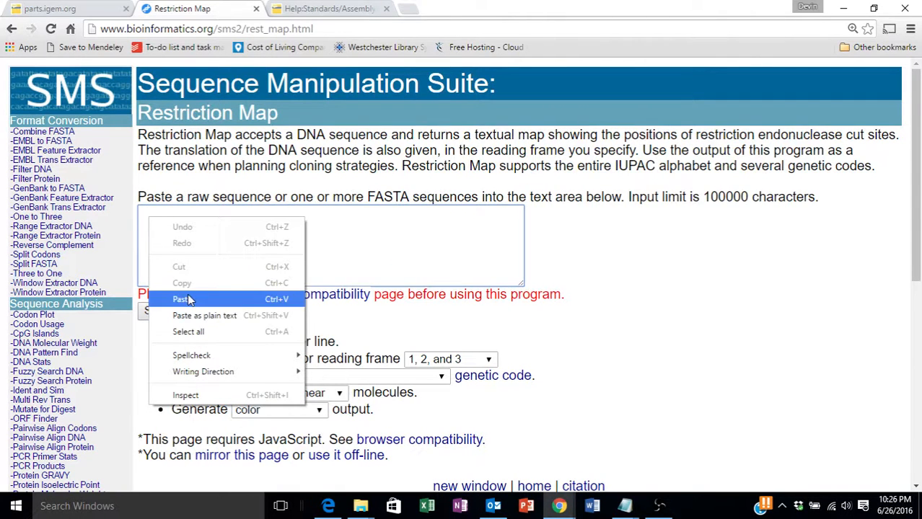
click(180, 299)
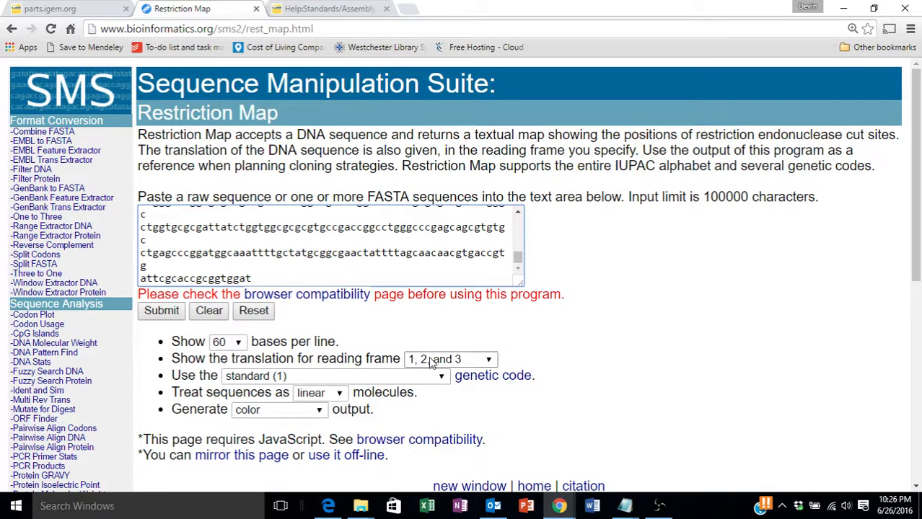
click(450, 358)
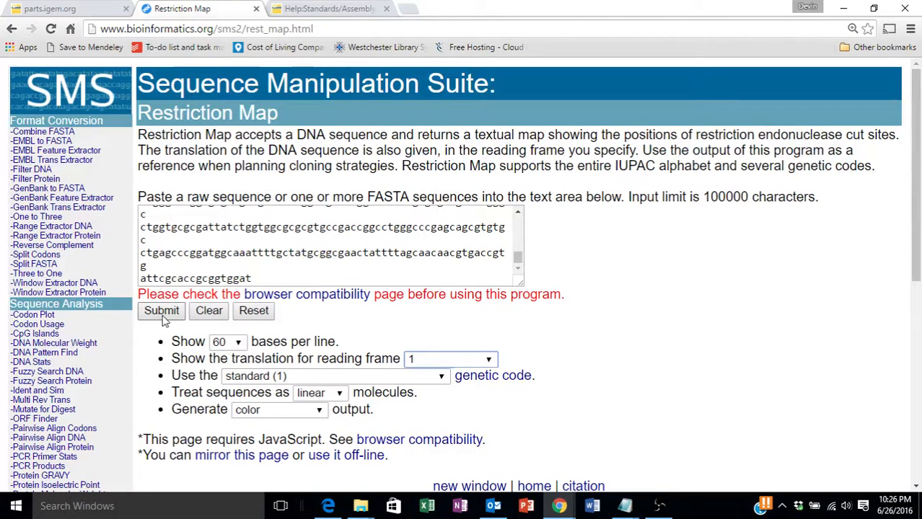
Run the map on the 1158-base sequence full-screen and check the first translated amino acids.
click(162, 311)
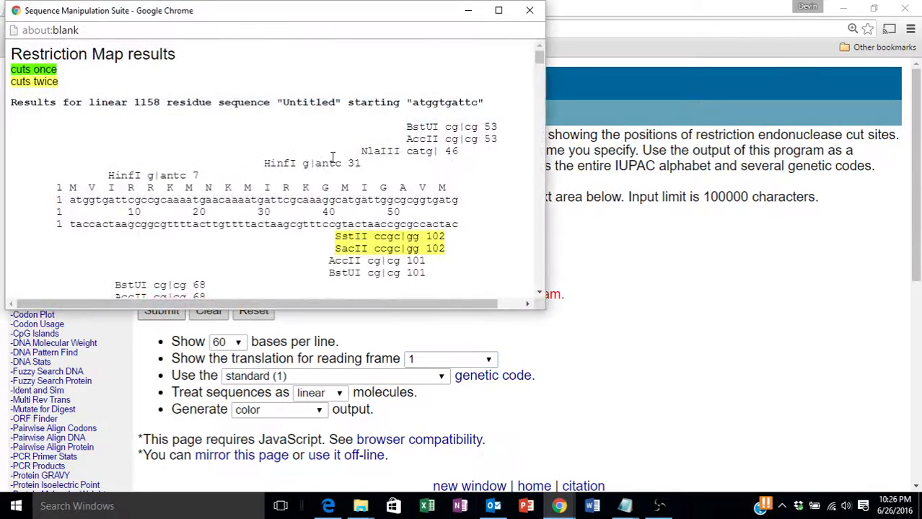
click(499, 10)
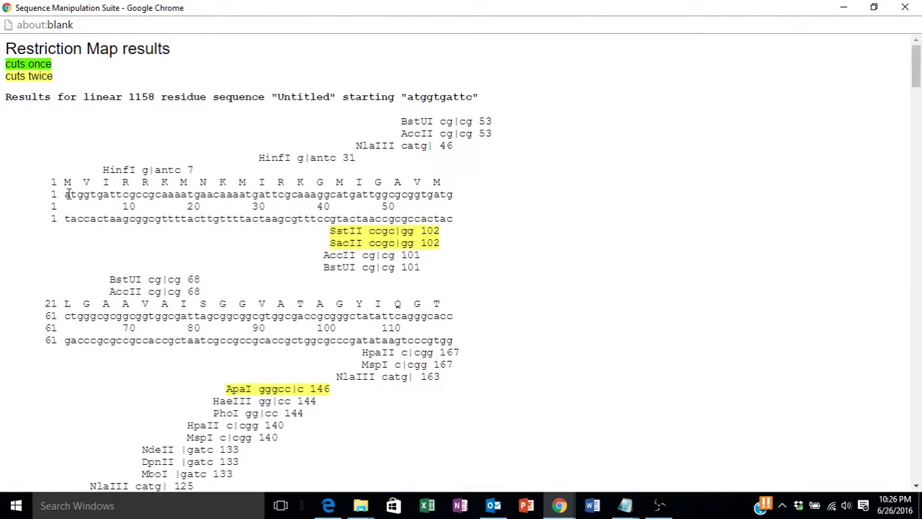
drag(64, 195, 334, 195)
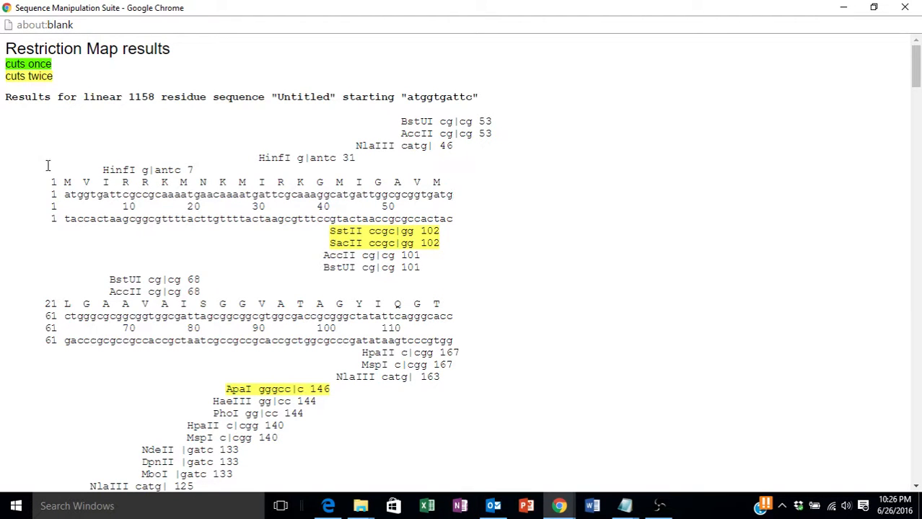
drag(65, 182, 133, 182)
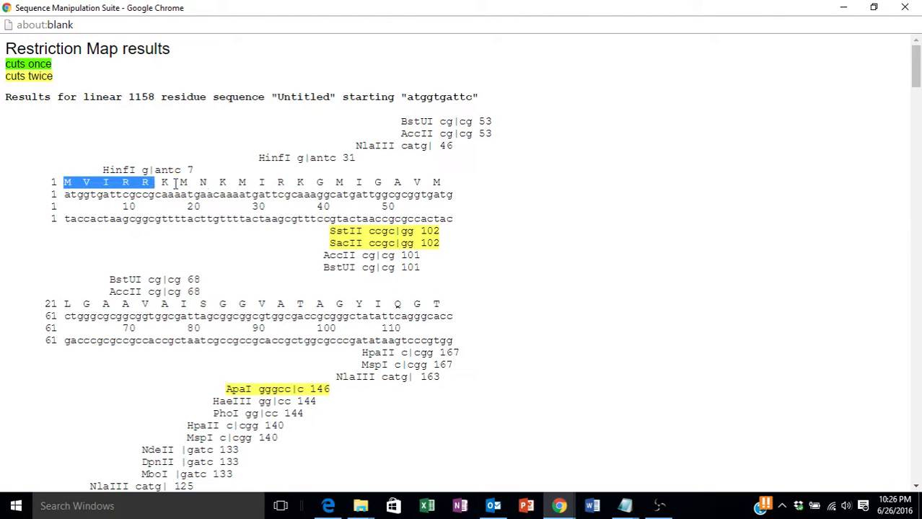
click(359, 160)
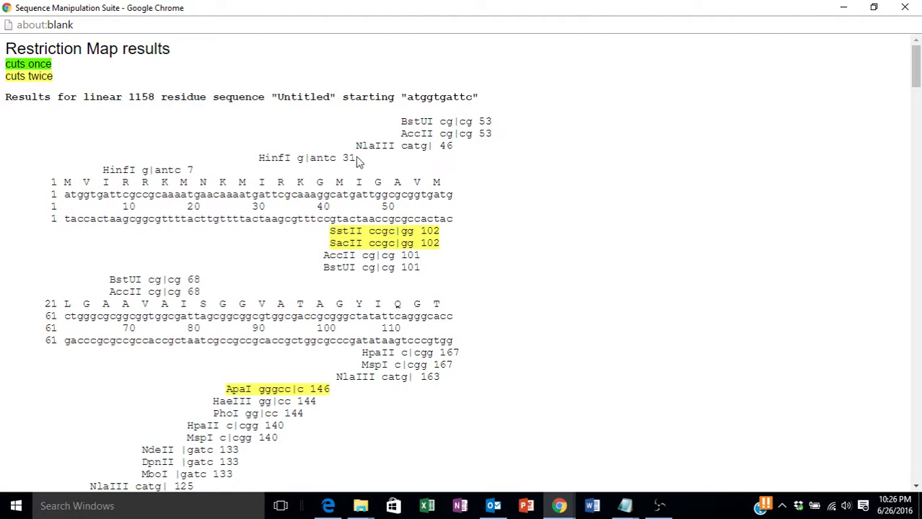
mouse_move(392, 166)
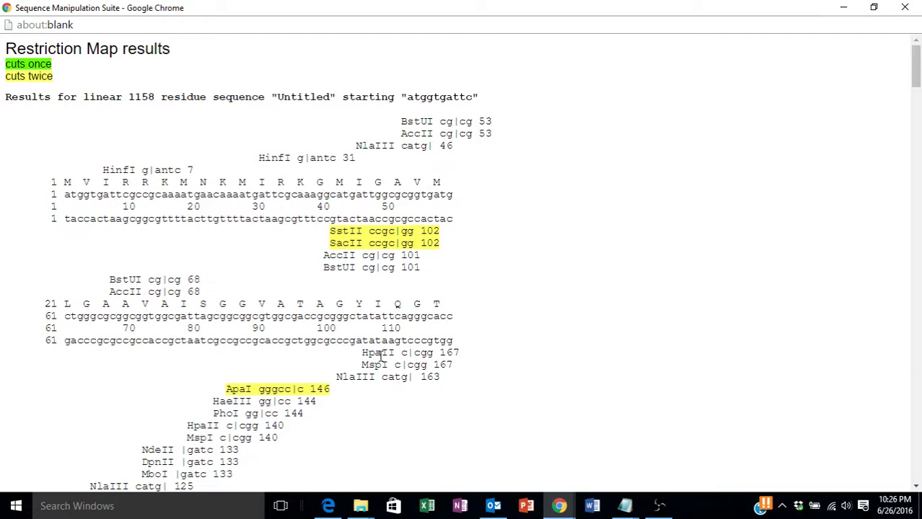
Scroll the results to positions 540–830 where the NotI gc|ggccgc site sits at 634.
scroll(down, 3)
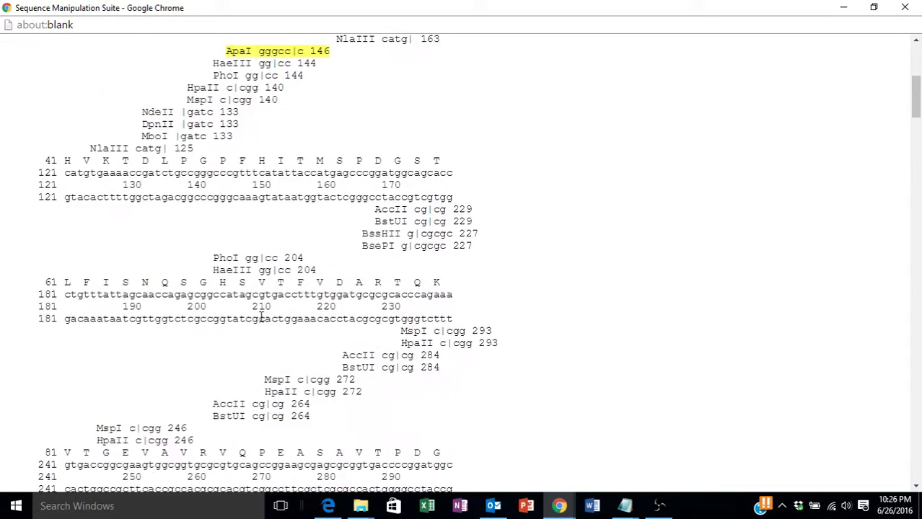
scroll(down, 3)
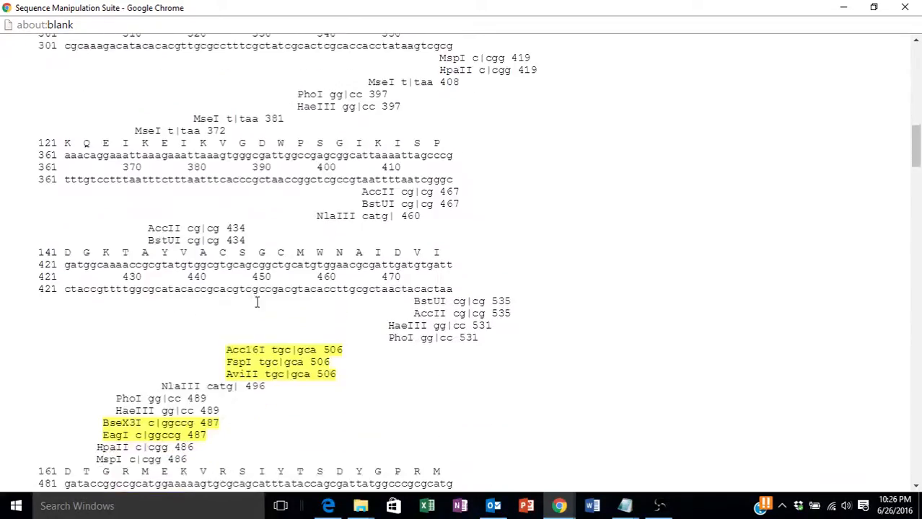
scroll(down, 3)
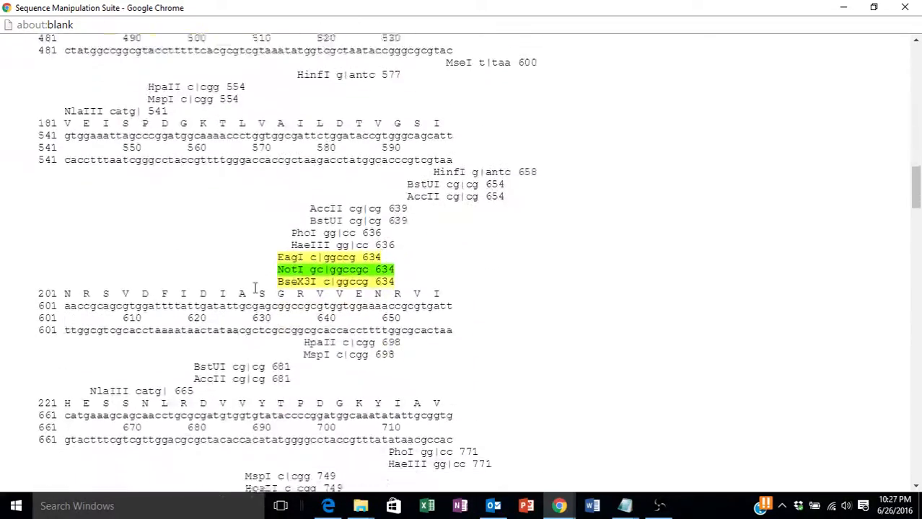
scroll(down, 3)
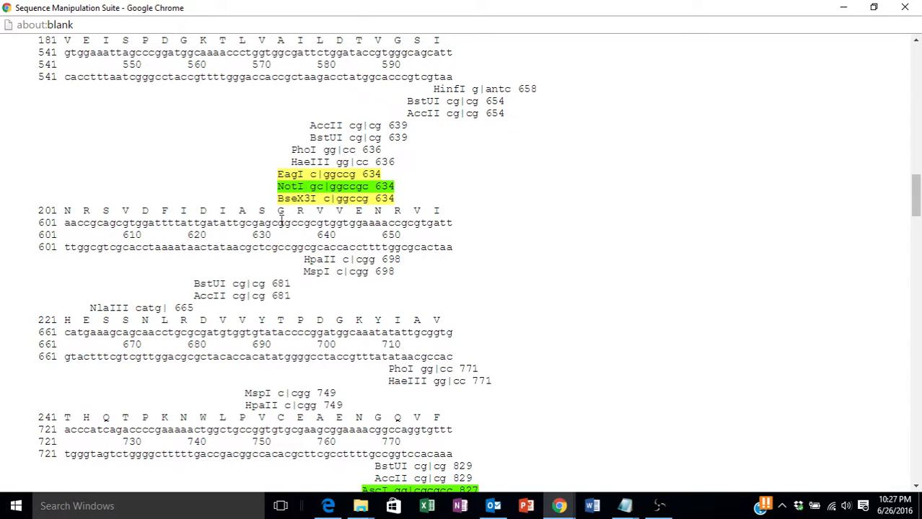
mouse_move(372, 185)
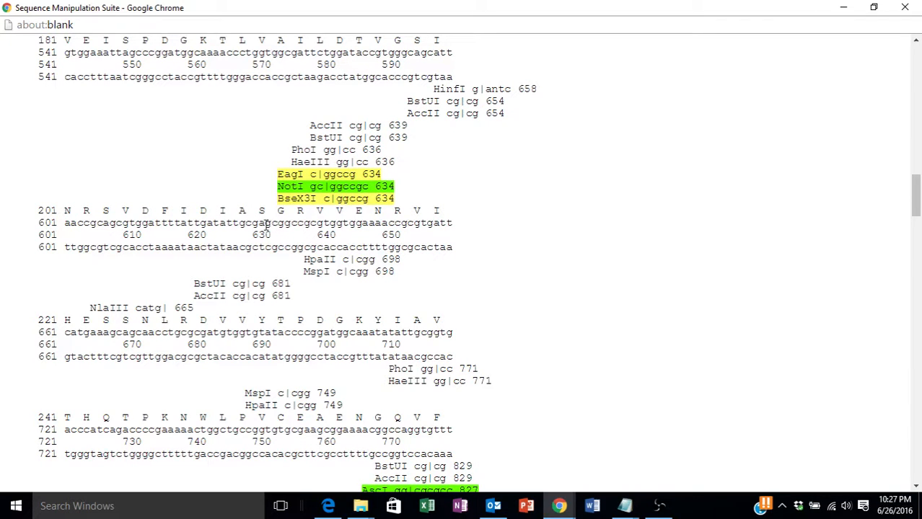
drag(263, 222, 290, 222)
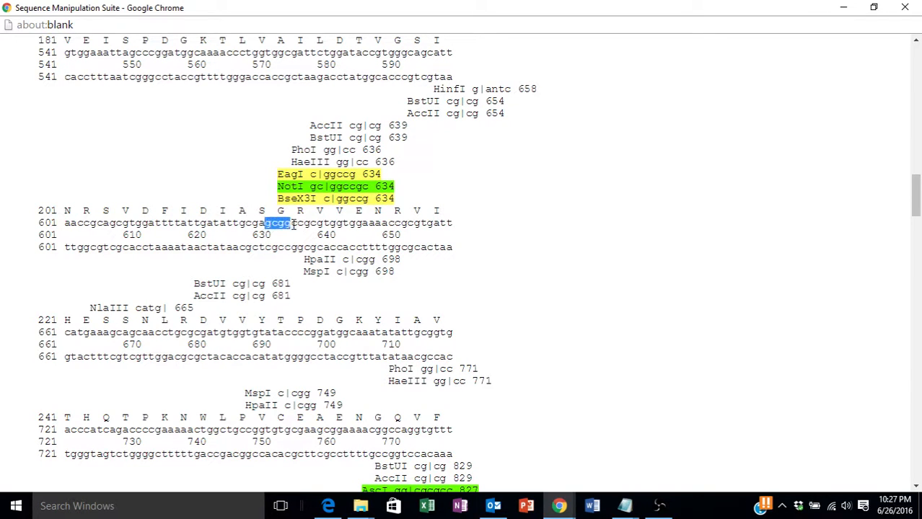
drag(289, 222, 315, 222)
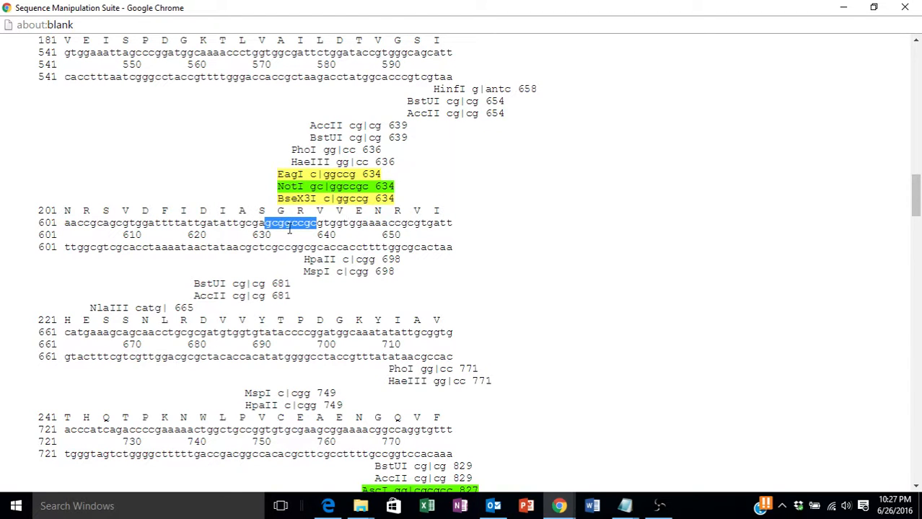
click(280, 222)
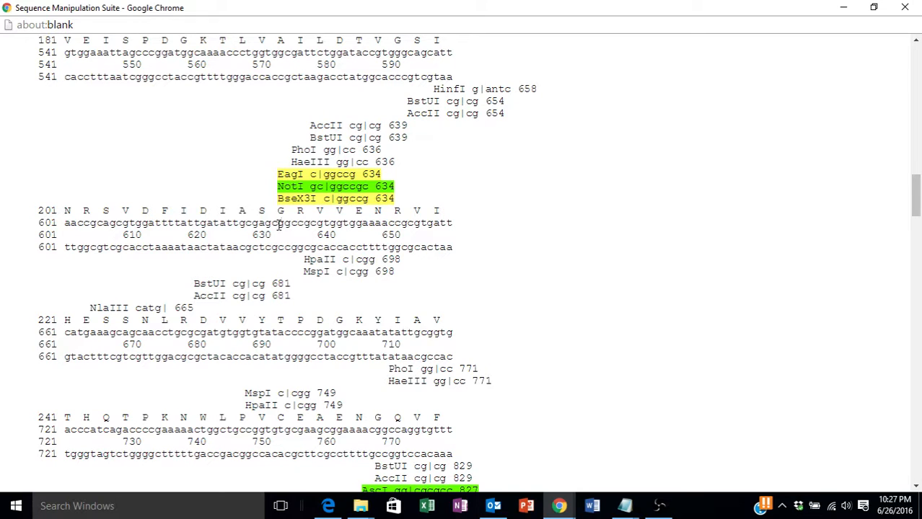
double_click(286, 222)
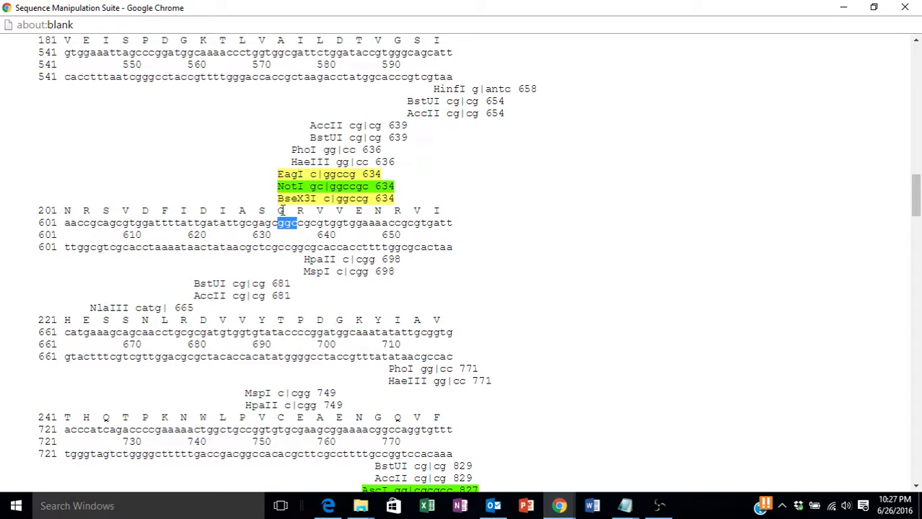
mouse_move(288, 215)
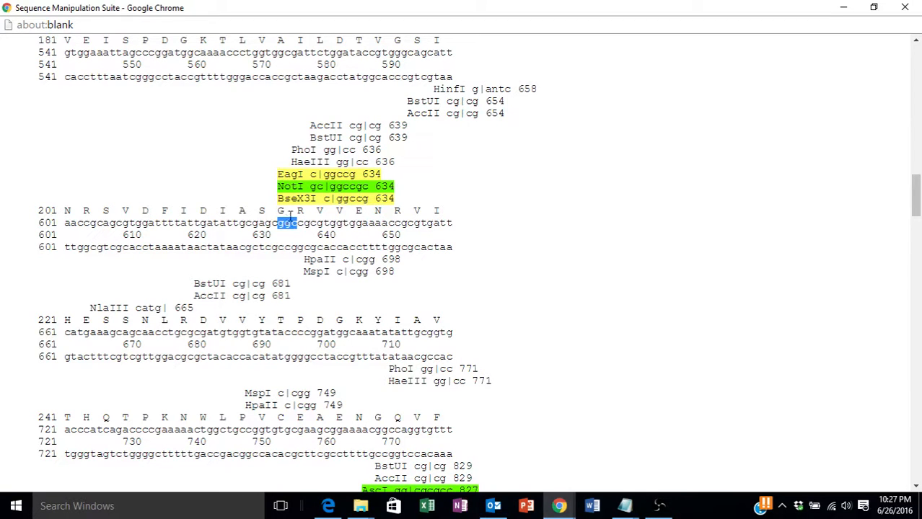